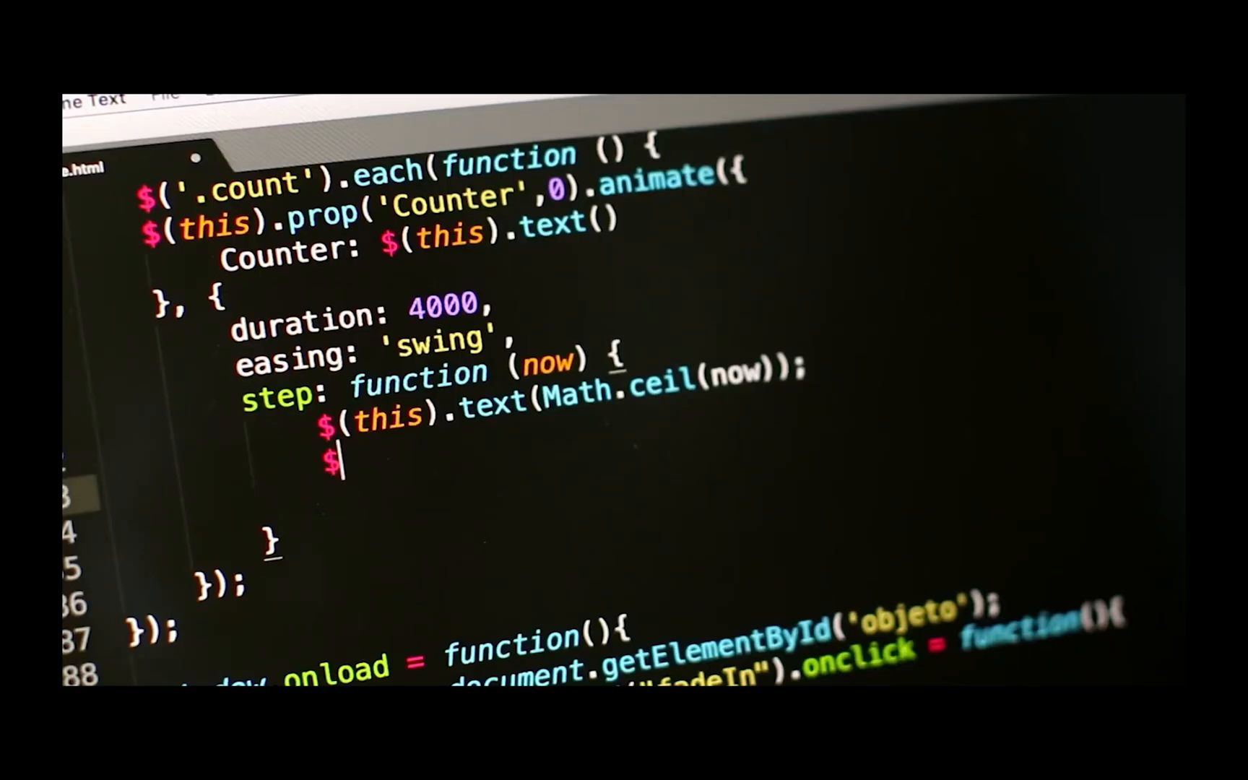
pyautogui.write('(t')
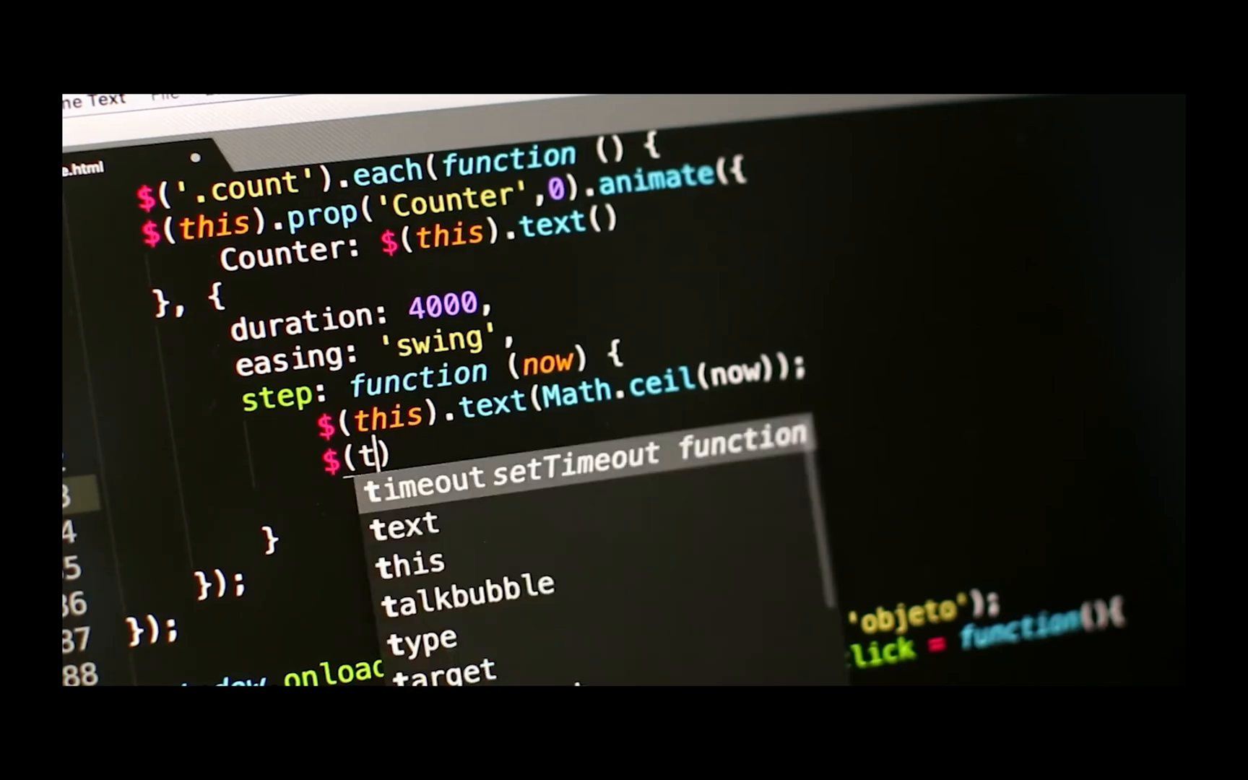